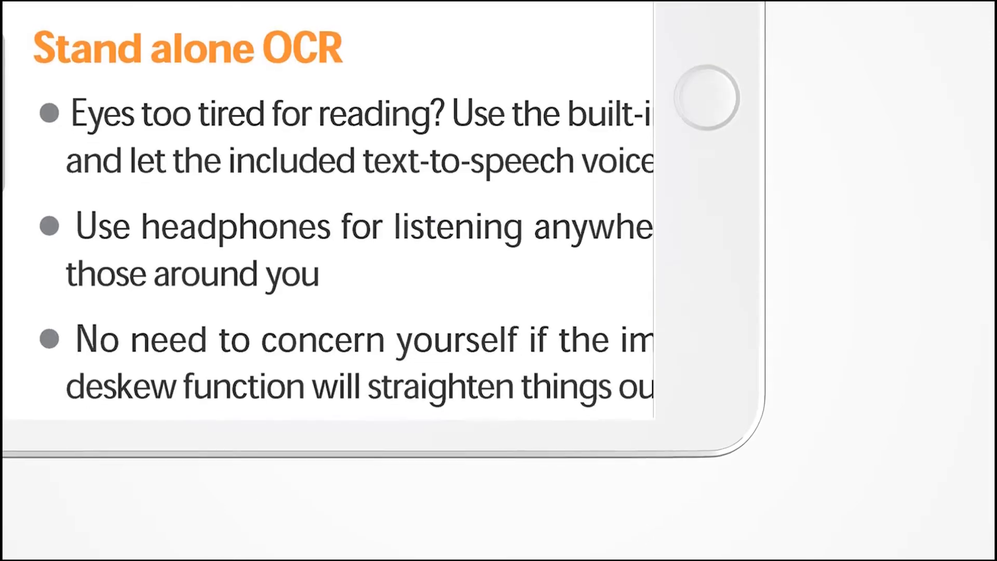
pyautogui.scroll(3)
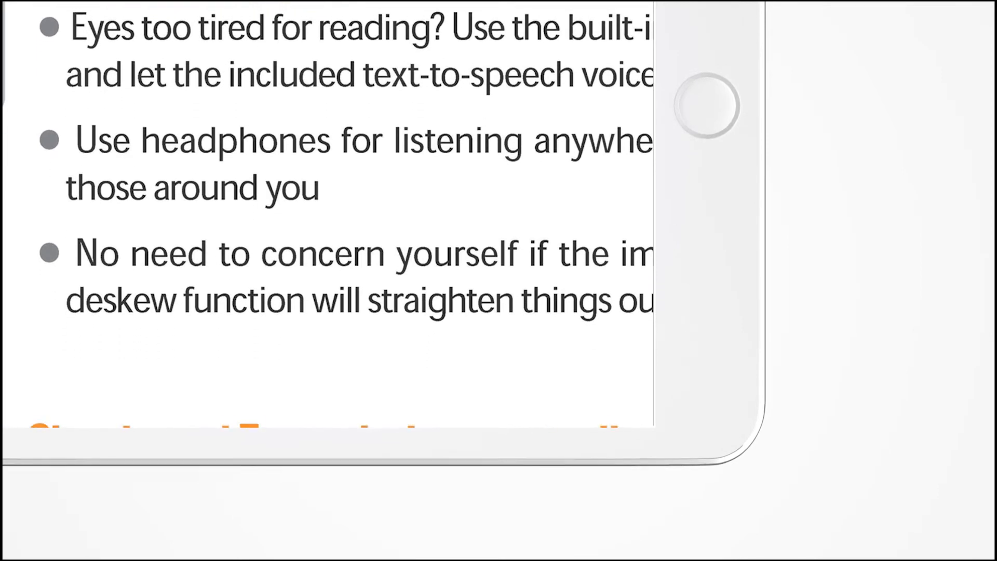
pyautogui.scroll(-3)
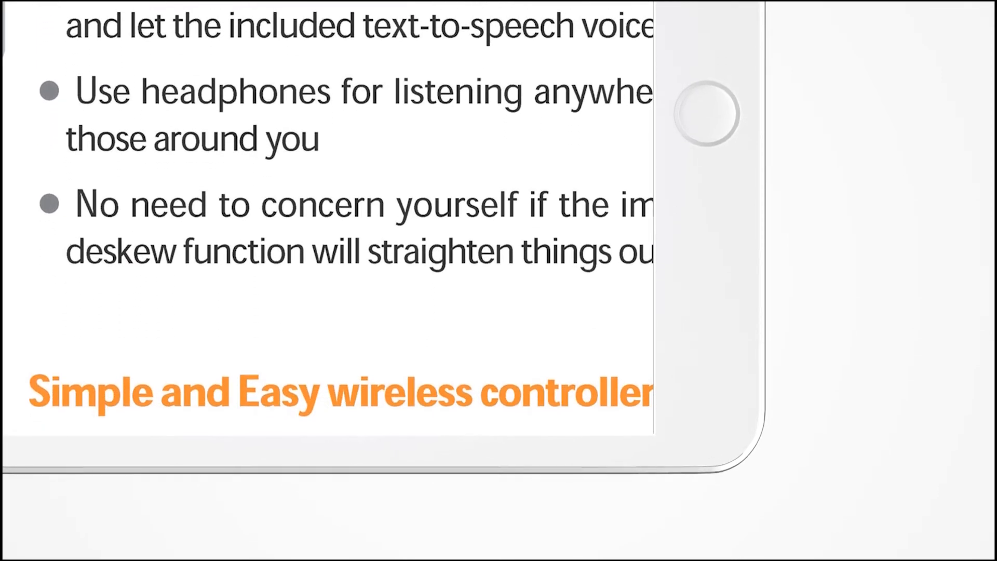